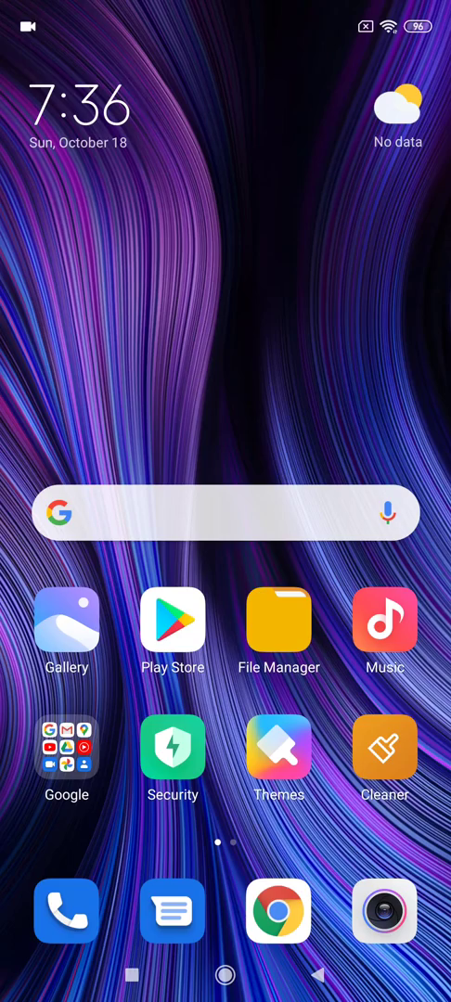
Swipe across the MIUI home screen to reach and open the Settings app
scroll("left", 3)
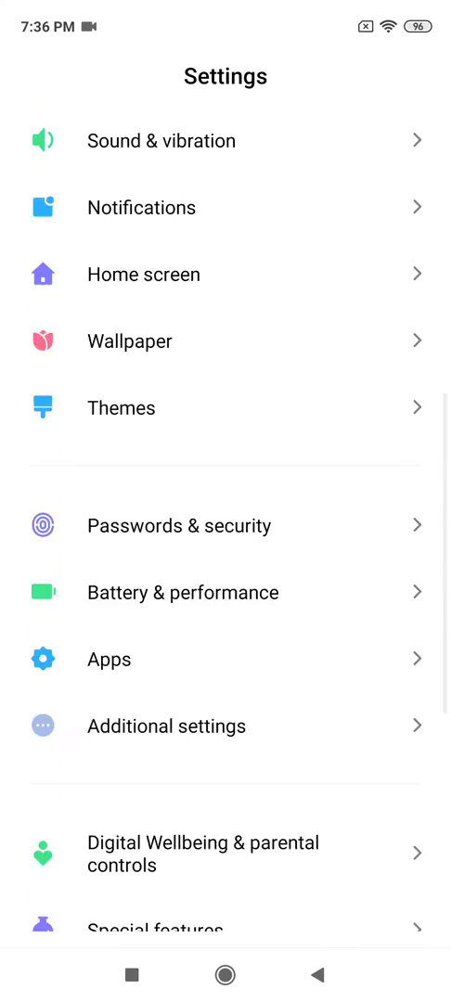
Open Accounts & sync > Google and show the More menu with Sync now and Remove account
scroll("down", 3)
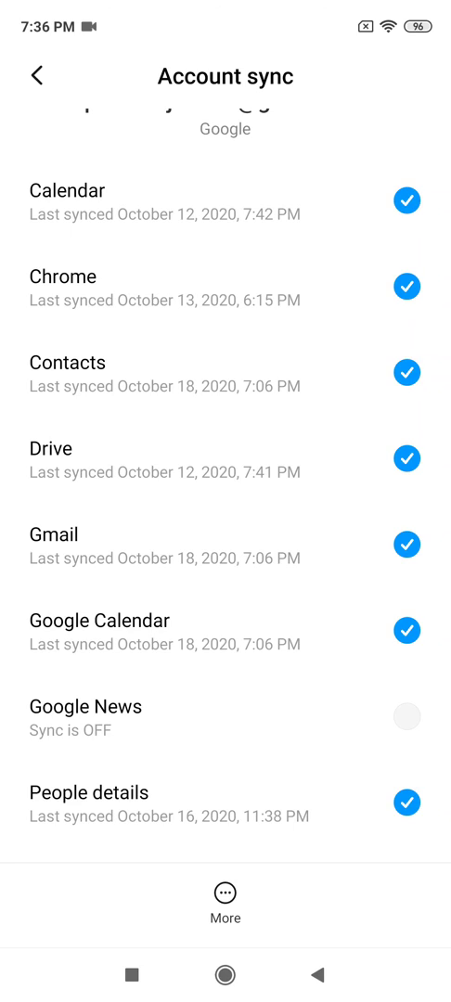
left_click(224, 894)
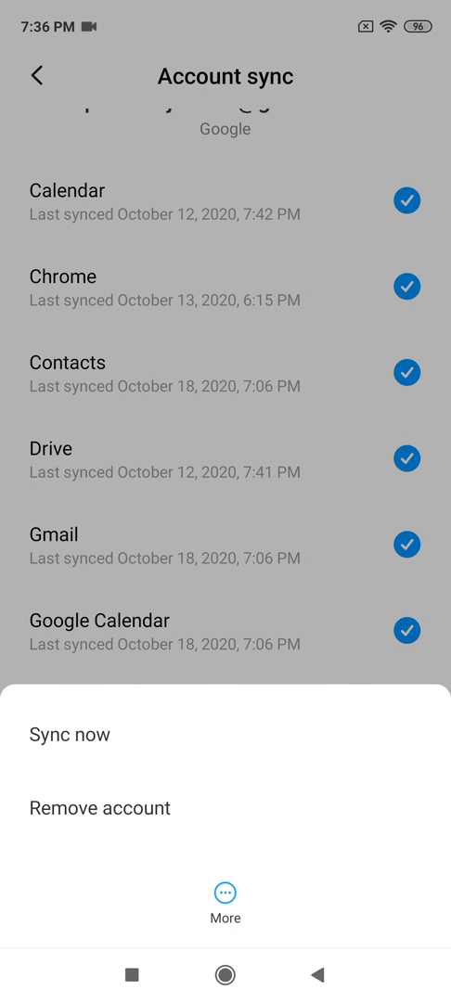